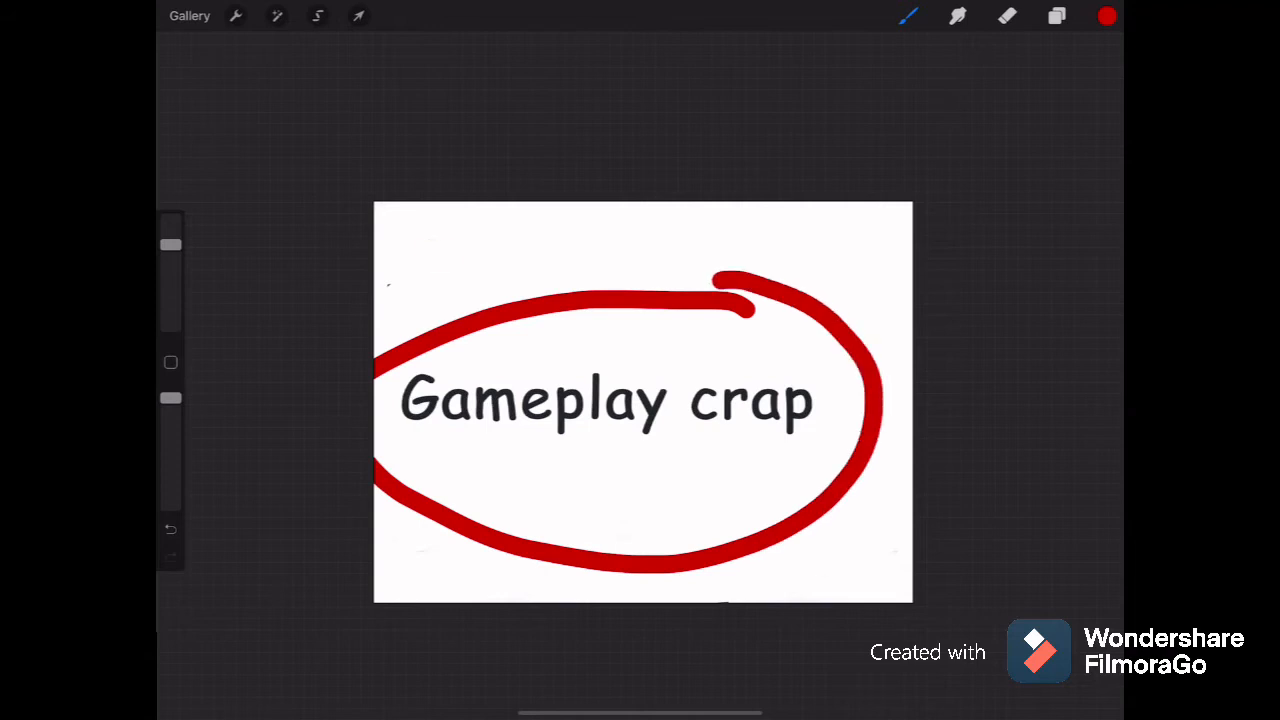
- Strike a large red X through the circled 'Gameplay crap' text
drag(430, 250, 790, 580)
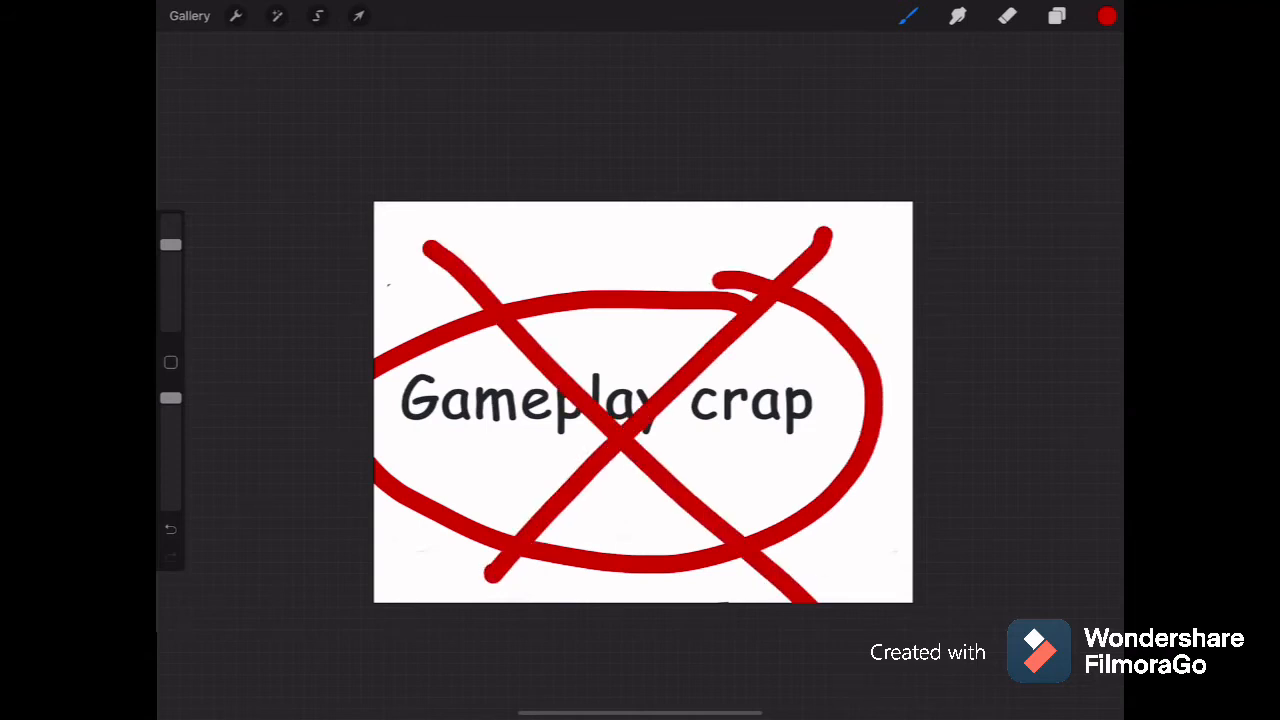
- Undo the red circle and X, leaving only a small red mark above the text
click(1056, 16)
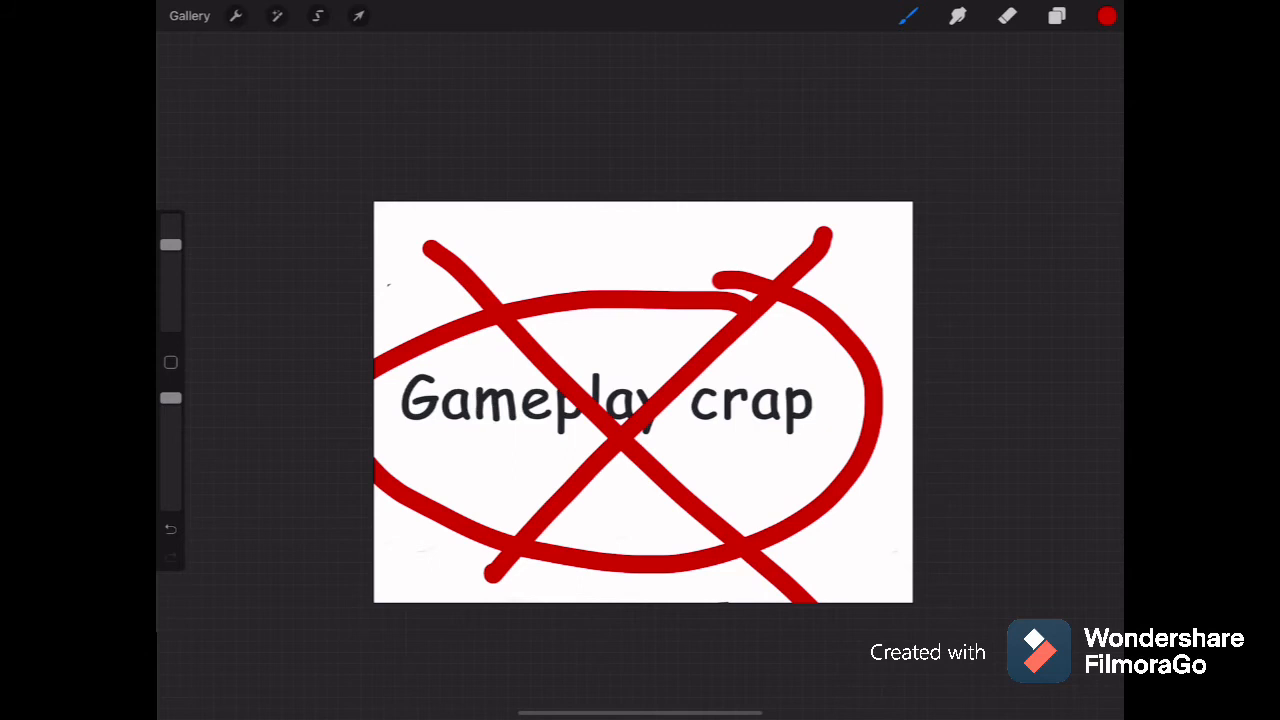
click(170, 530)
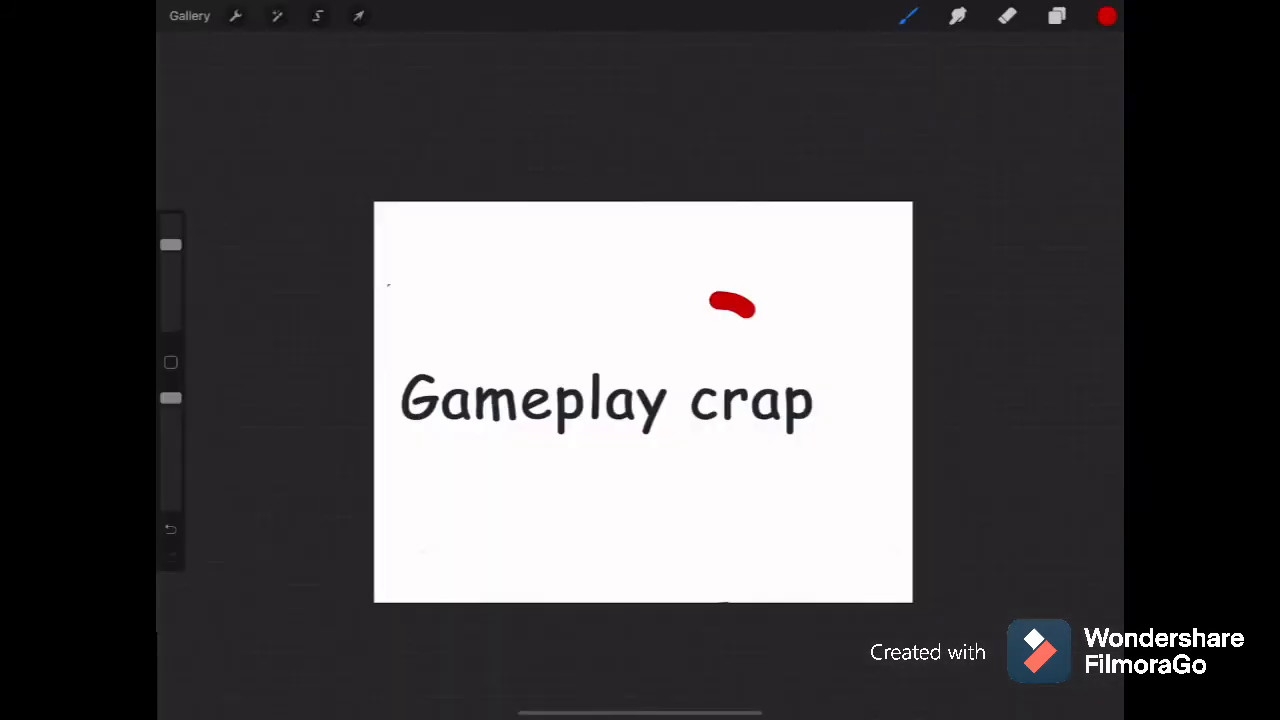